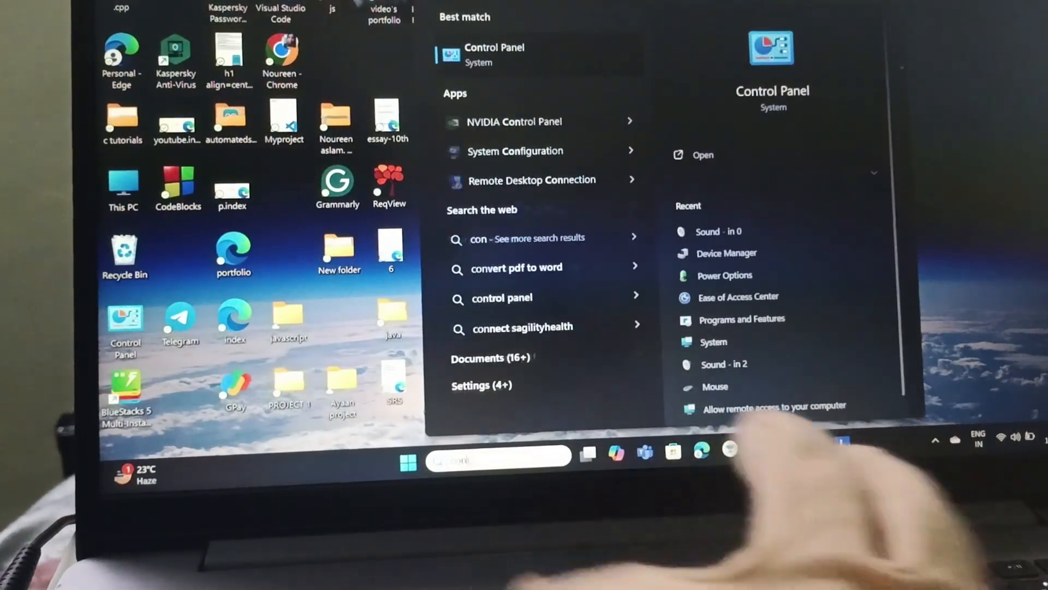
Launch Control Panel from the Start search best match
left_click(494, 54)
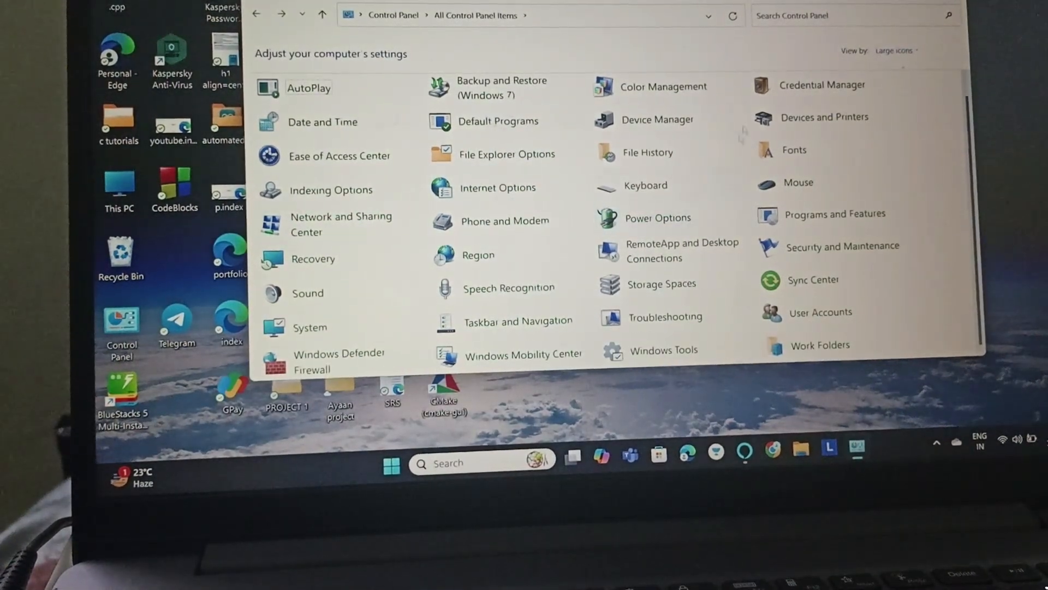
mouse_move(338, 155)
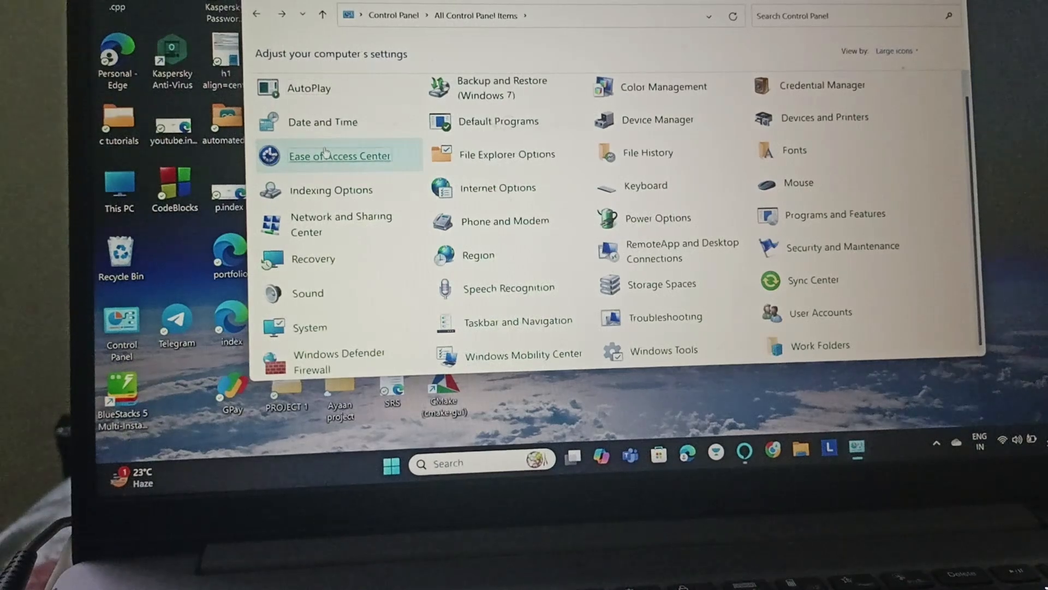
Enter the Ease of Access Center and reveal its 'Explore all settings' list
left_click(339, 156)
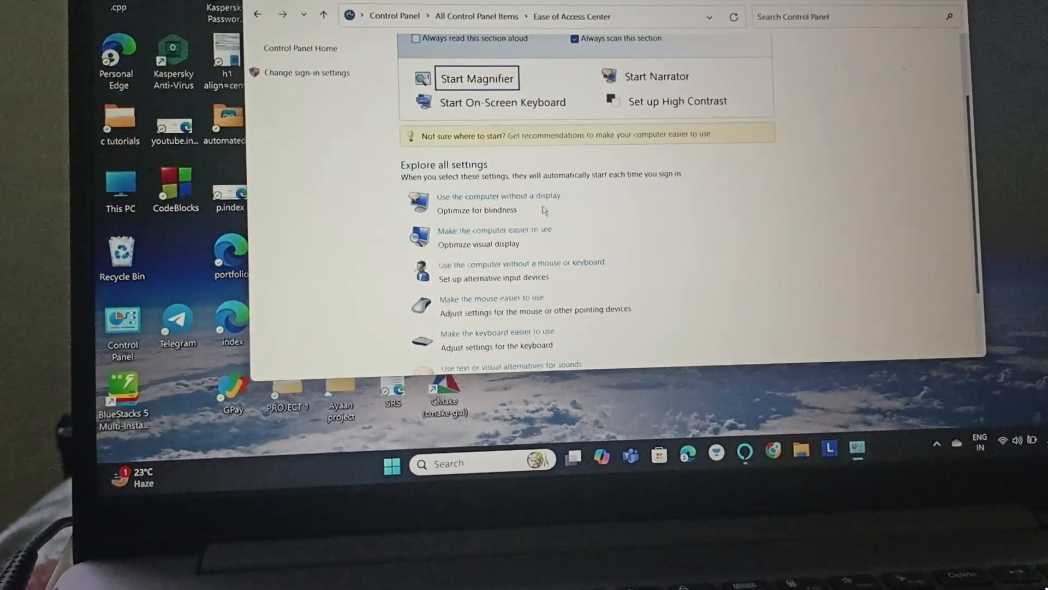
scroll("down", 3)
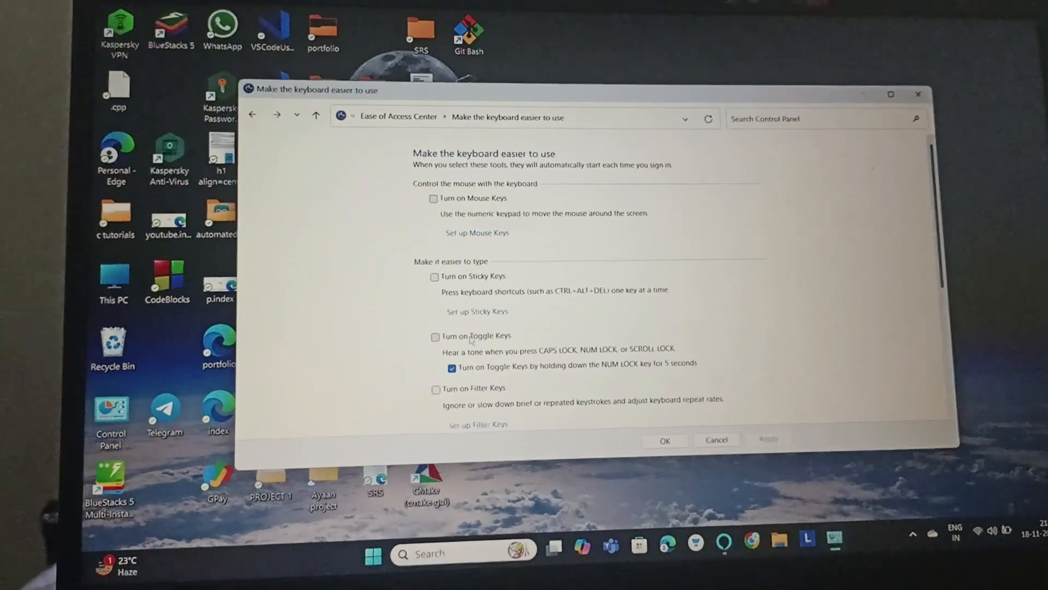
Confirm the keyboard settings with Mouse, Sticky, Toggle and Filter Keys all off
scroll("down", 3)
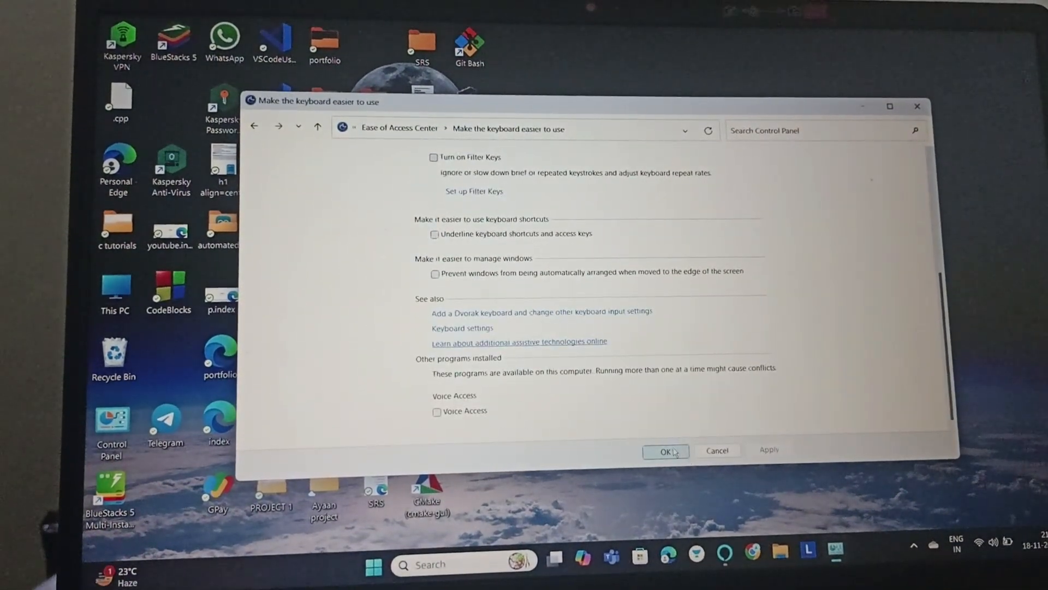
left_click(665, 451)
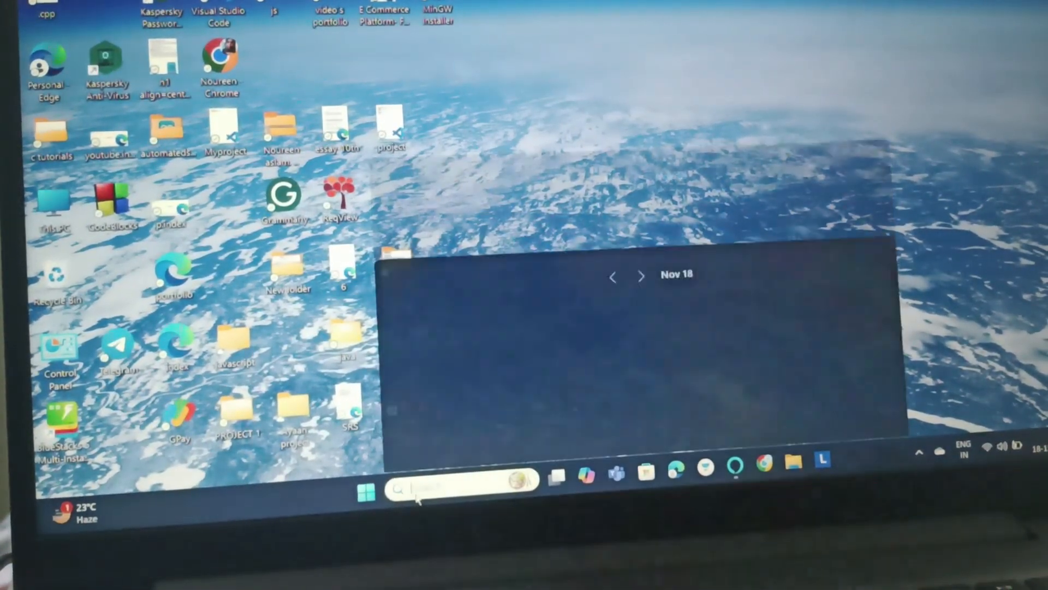
Find Settings via taskbar search 'sett' and show the Windows Update page
type("sett")
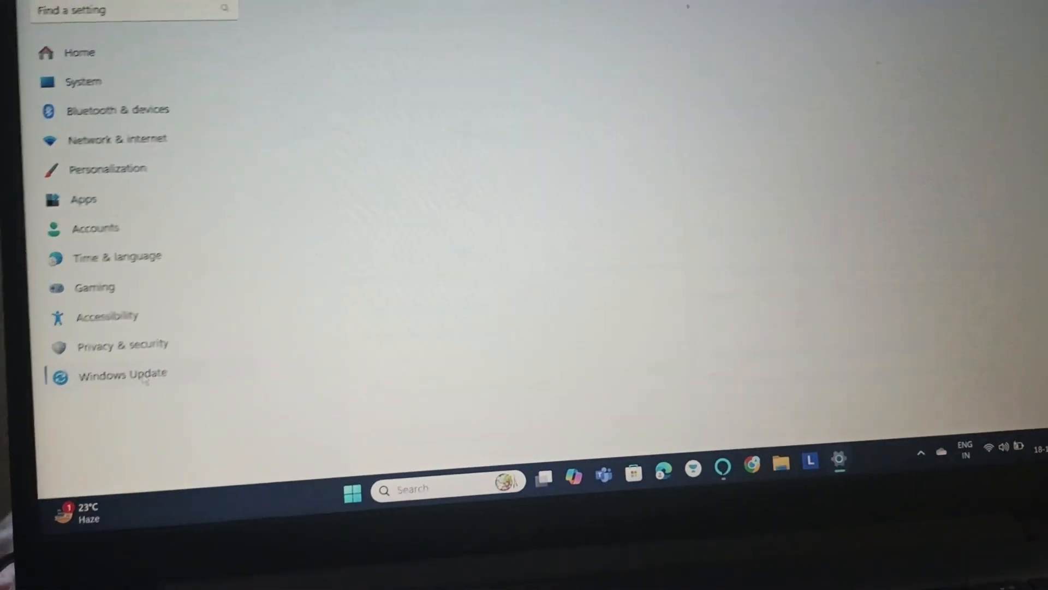
left_click(123, 373)
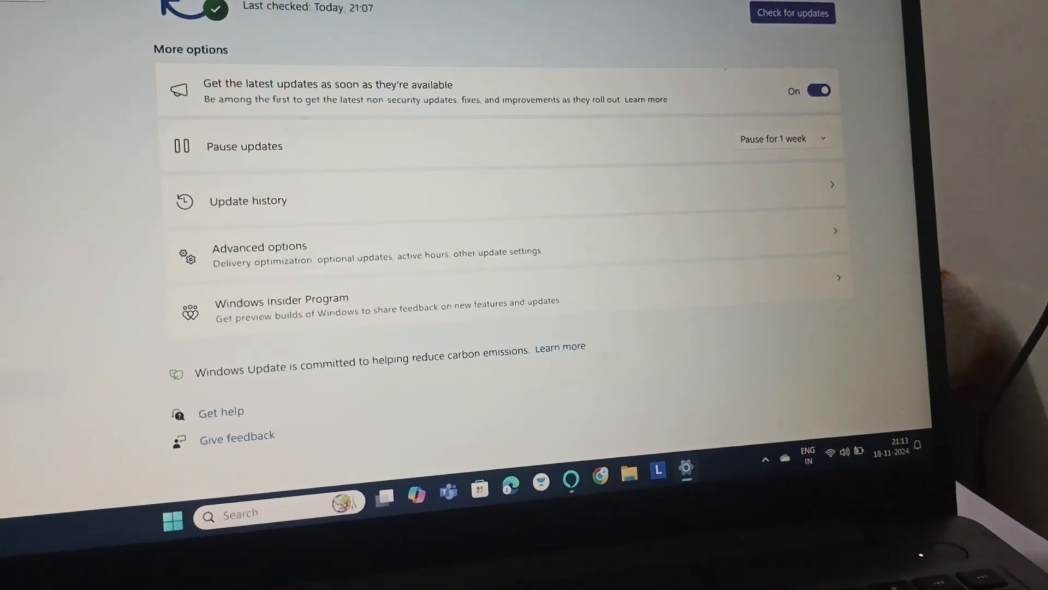